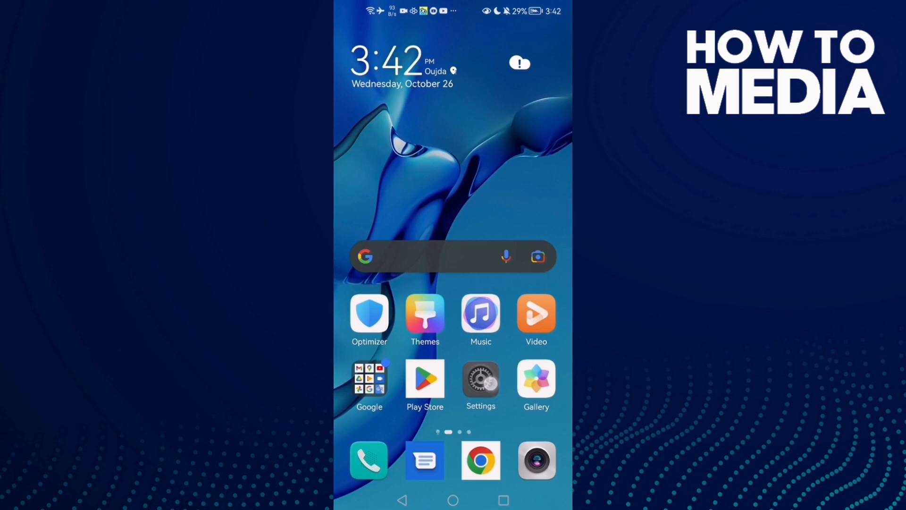
From device Settings, reach the Apps list and bring up TikTok's App info page.
{"action": "left_click", "coordinate": [480, 380]}
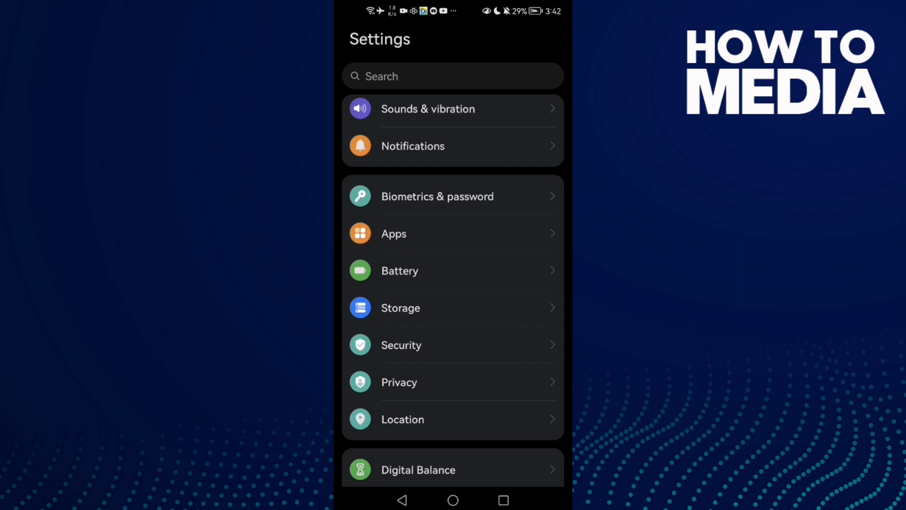
{"action": "scroll", "scroll_direction": "down", "scroll_amount": 3}
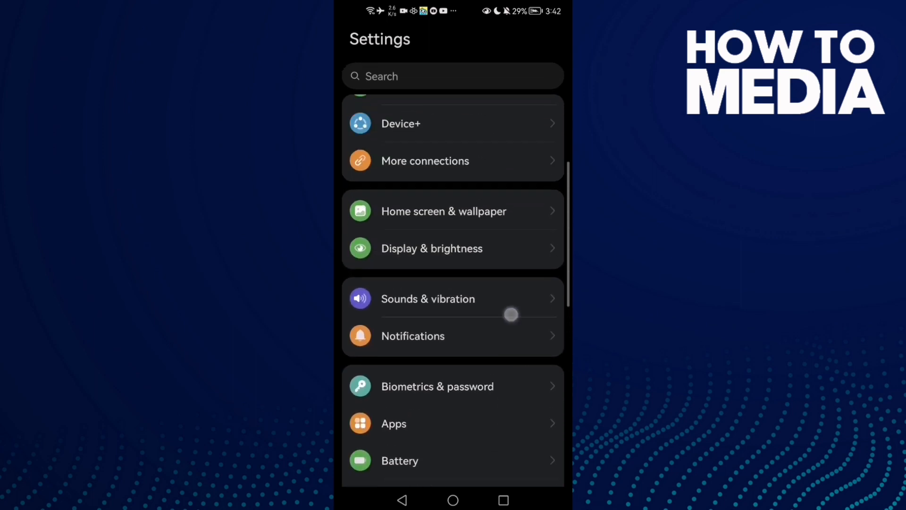
{"action": "scroll", "scroll_direction": "down", "scroll_amount": 3}
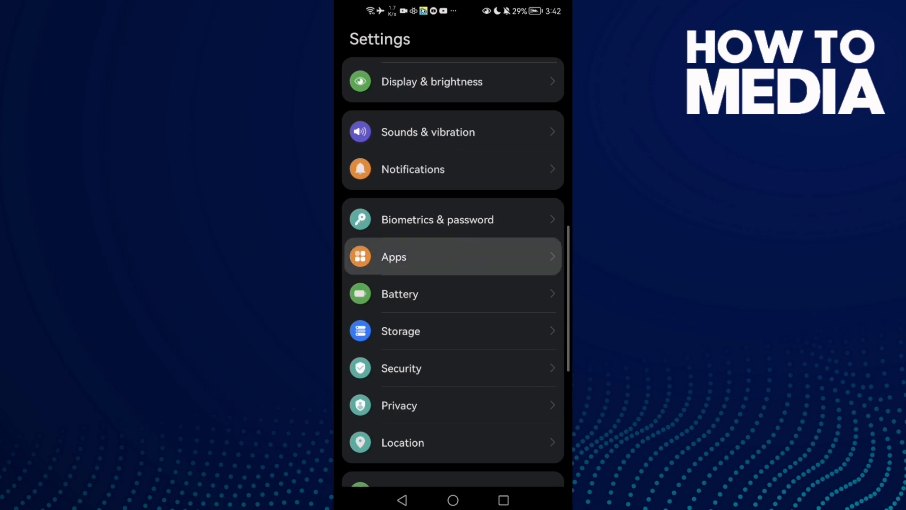
{"action": "left_click", "coordinate": [452, 256]}
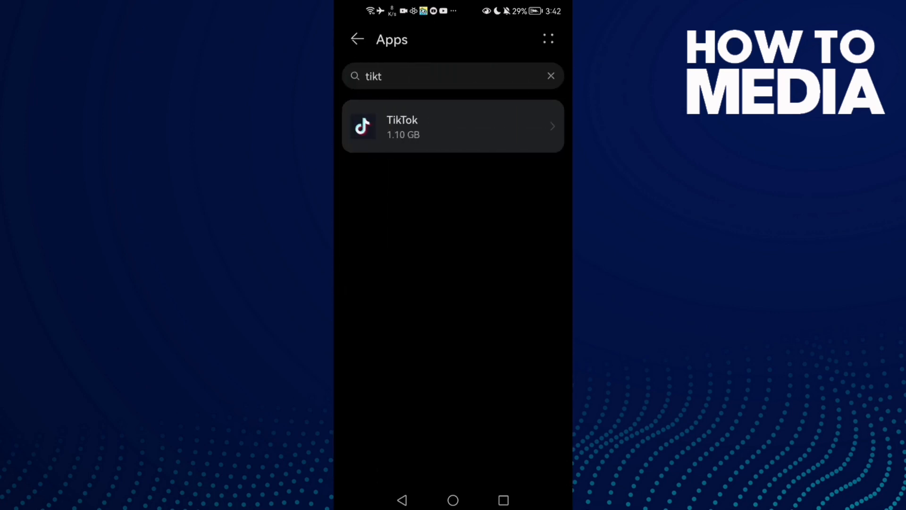
{"action": "left_click", "coordinate": [452, 126]}
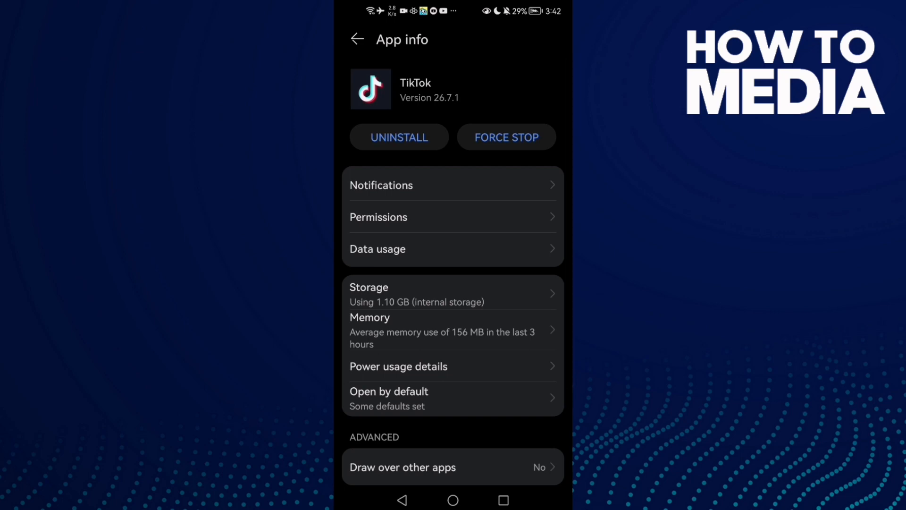
Force stop TikTok, then view its Storage page (745 MB data, 8.07 MB cache).
{"action": "left_click", "coordinate": [506, 137]}
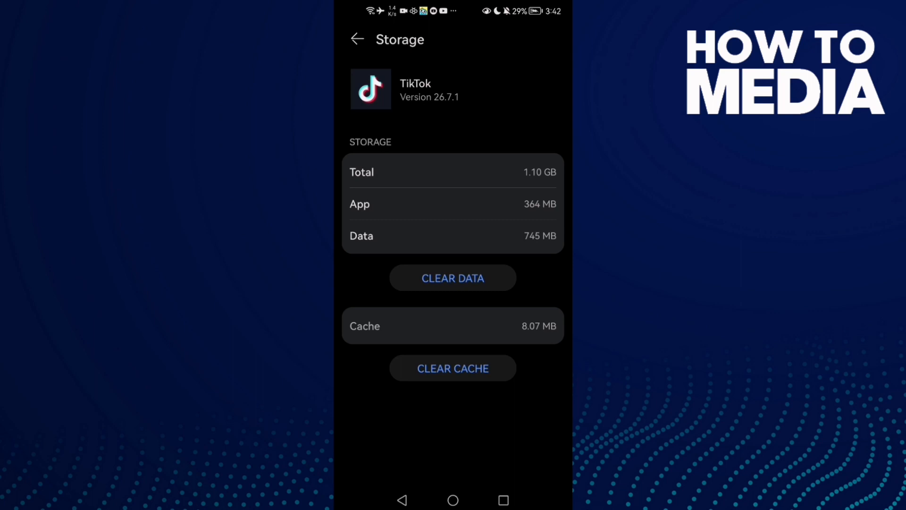
Clear TikTok's cache to 0 B and view its allowed and denied App permissions.
{"action": "left_click", "coordinate": [452, 368]}
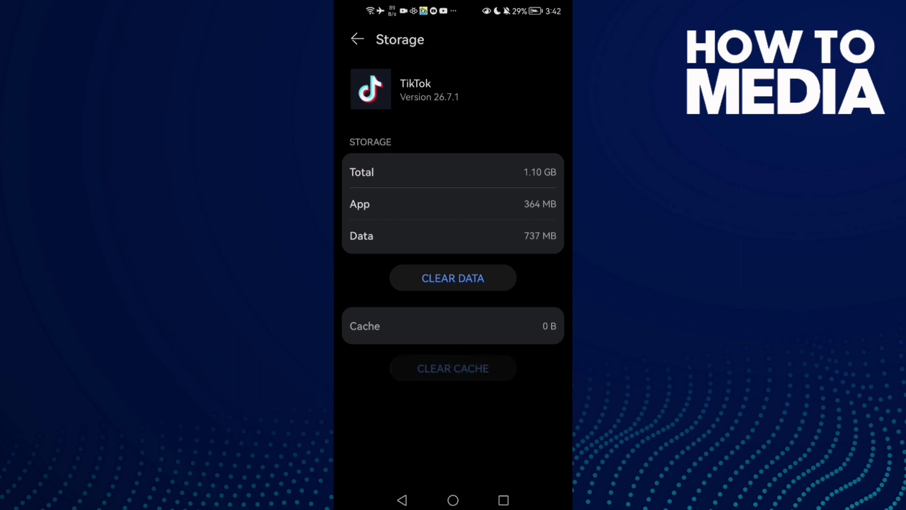
{"action": "left_click", "coordinate": [356, 40]}
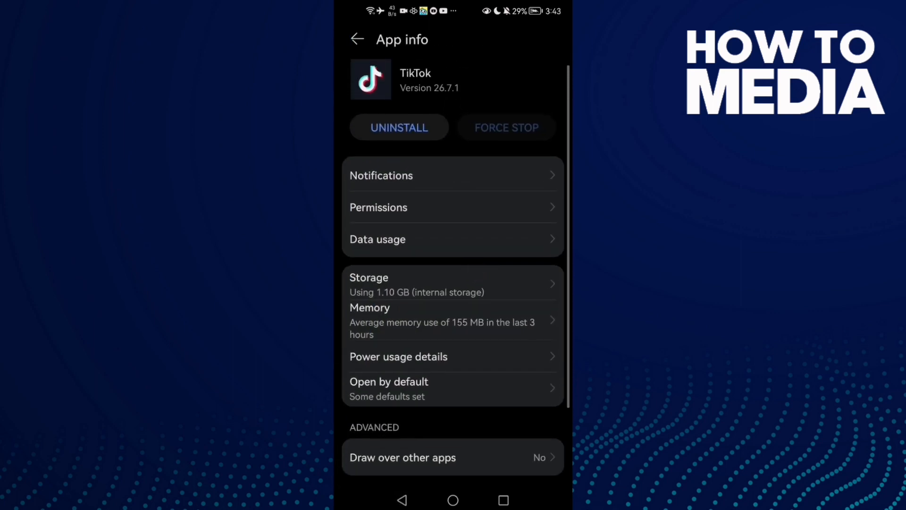
{"action": "left_click", "coordinate": [379, 207]}
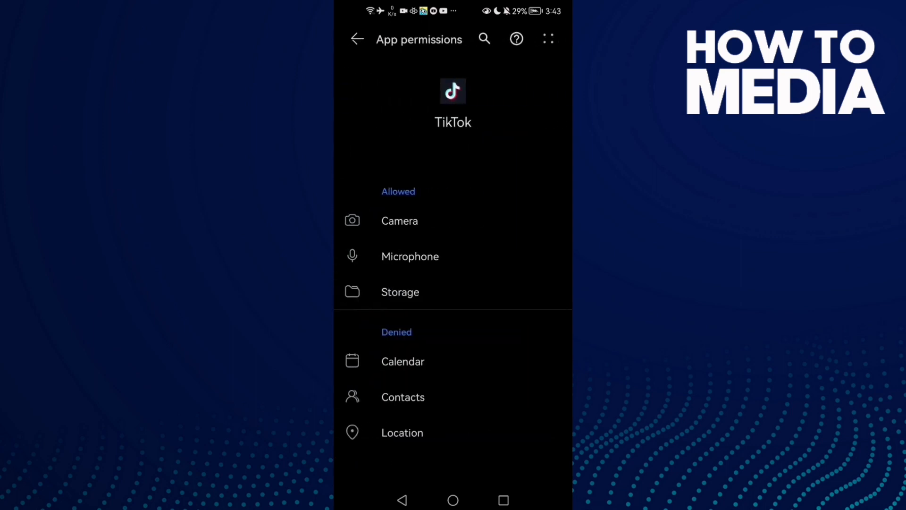